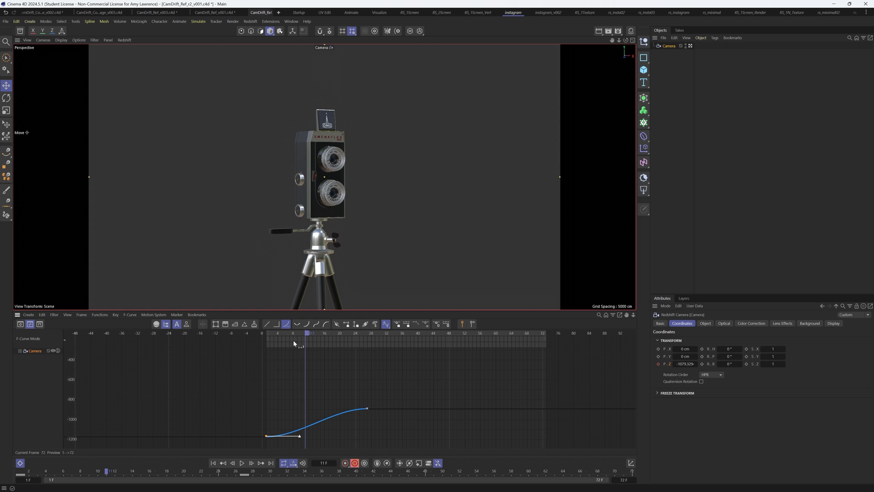
Step: Add a camera Z position key at frame 72, then play back and step through the result
click(241, 463)
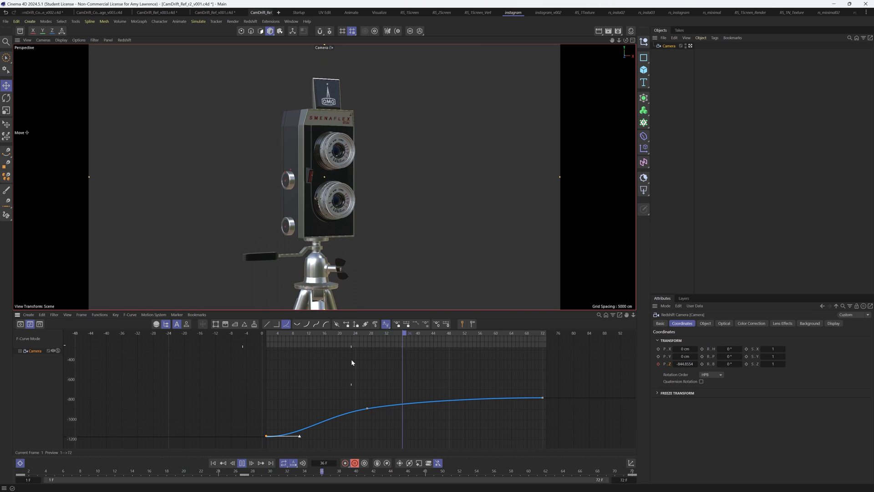
click(222, 462)
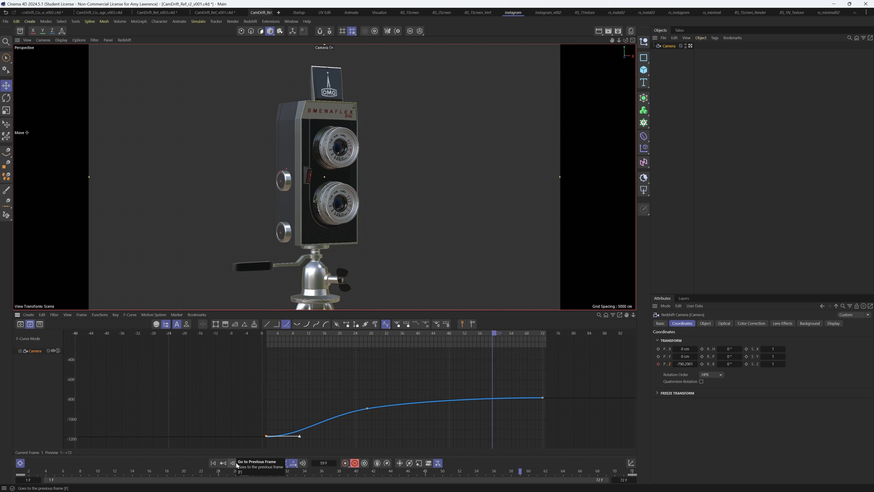
click(241, 462)
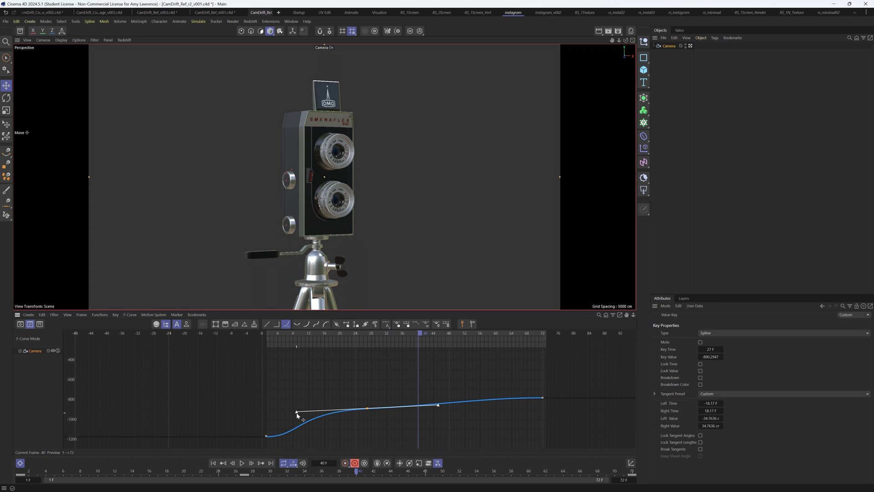
Step: Reshape the frame 27 key's tangent, remove the frame 72 key and deselect everything
click(241, 462)
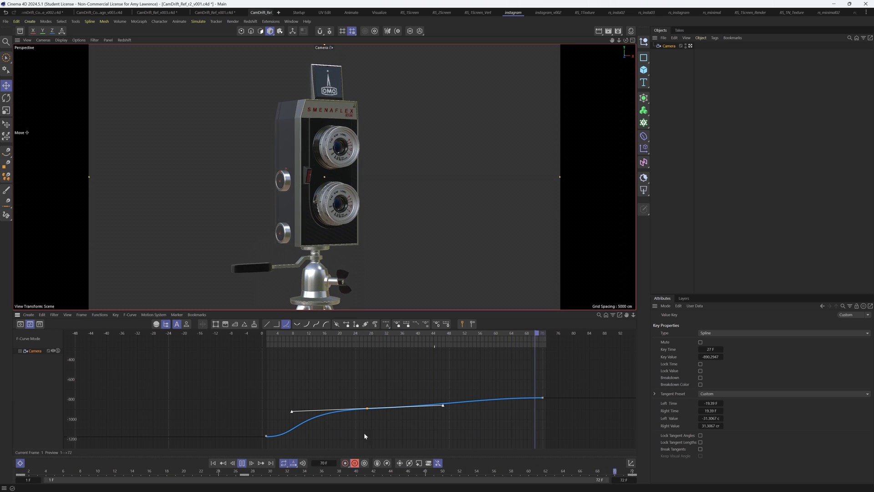
click(252, 463)
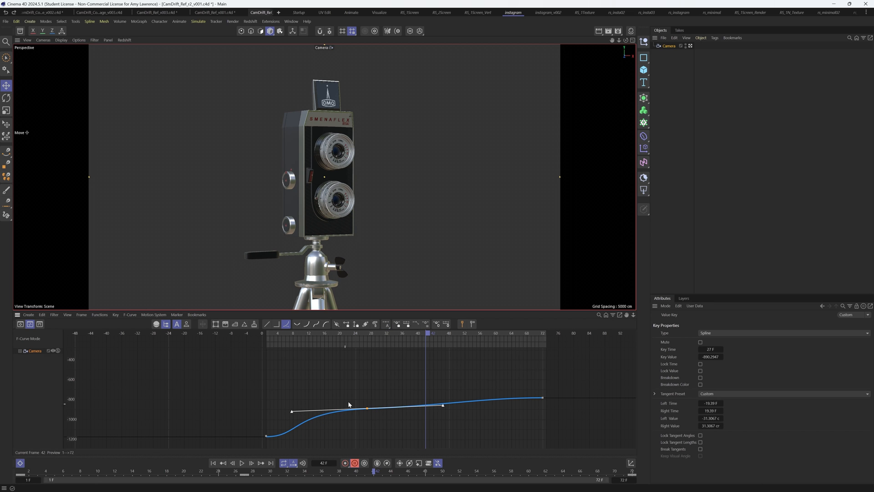
mouse_move(512, 384)
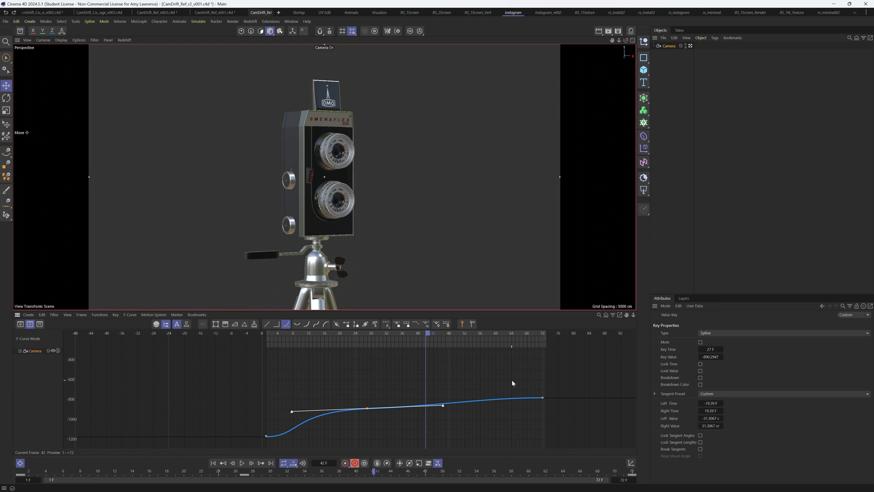
click(385, 324)
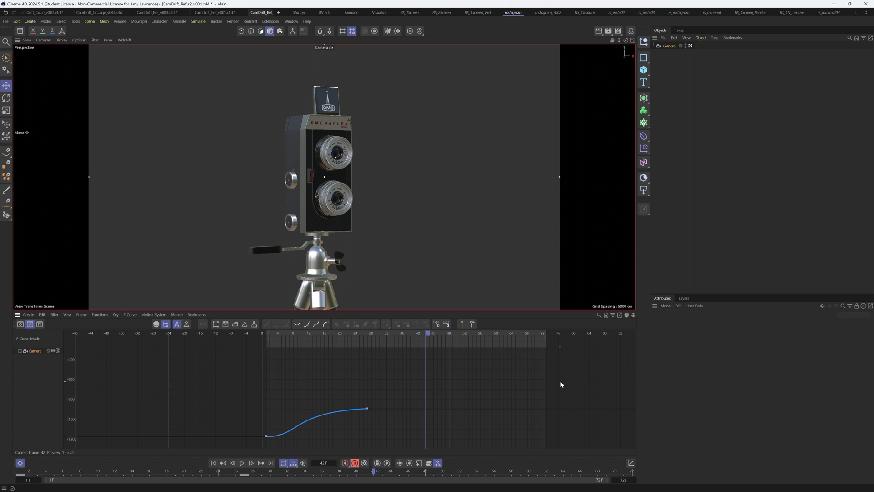
mouse_move(704, 121)
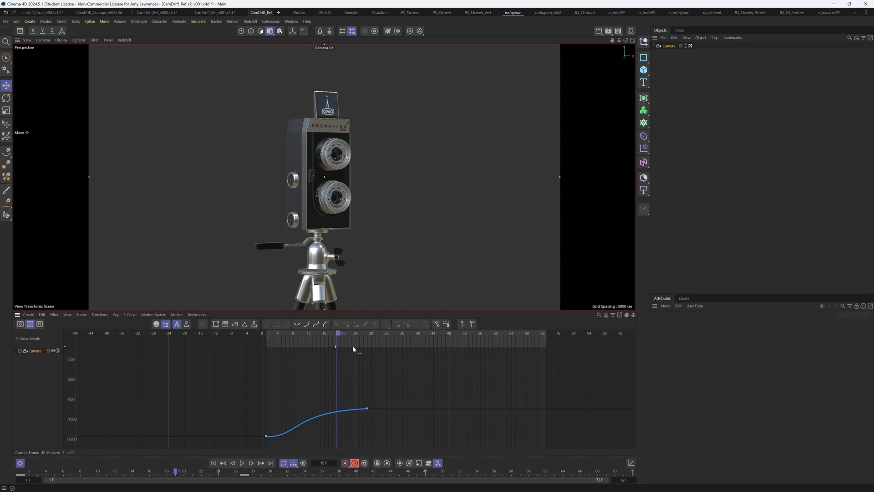
Step: Create a Null named Drift beside the camera with a Top view under the Perspective view
click(242, 463)
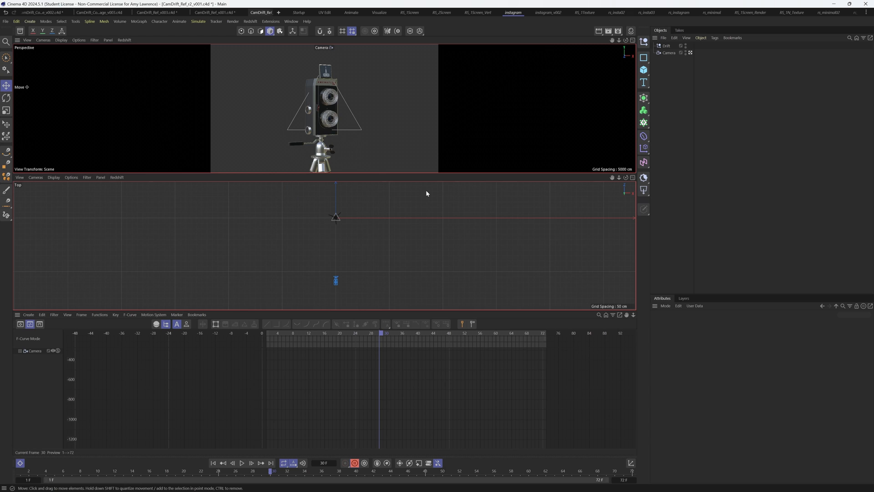
click(669, 52)
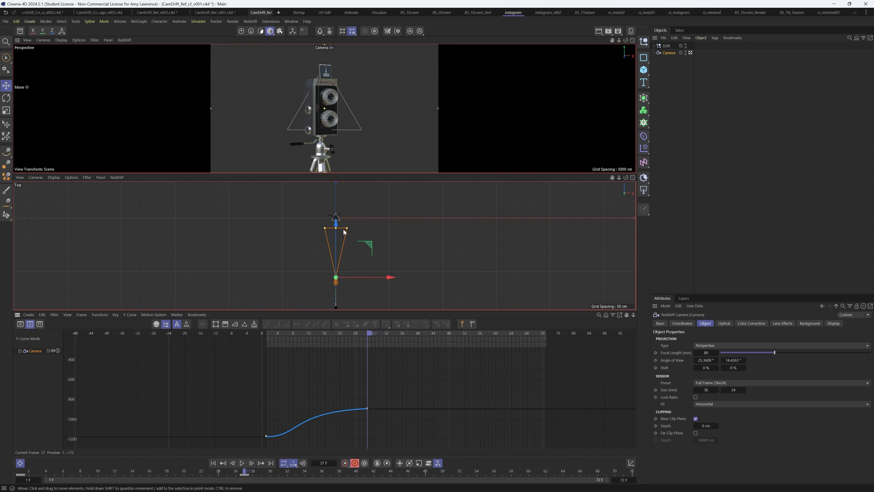
Step: Zero Drift's P.Z under the camera, then return Drift to the root and select the camera
click(665, 46)
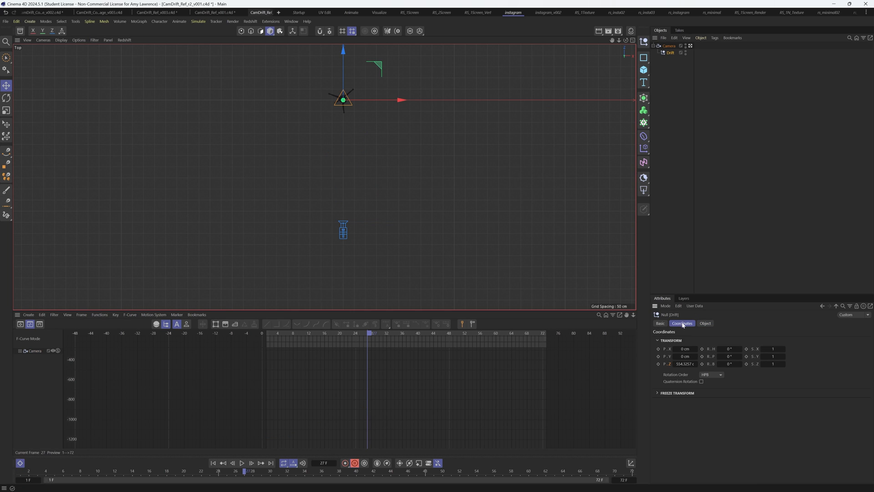
triple_click(685, 364)
text(0)
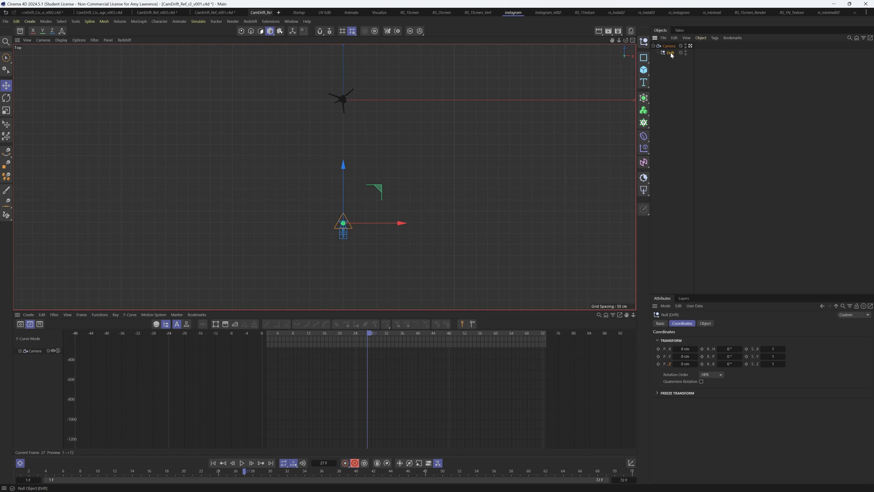
click(668, 45)
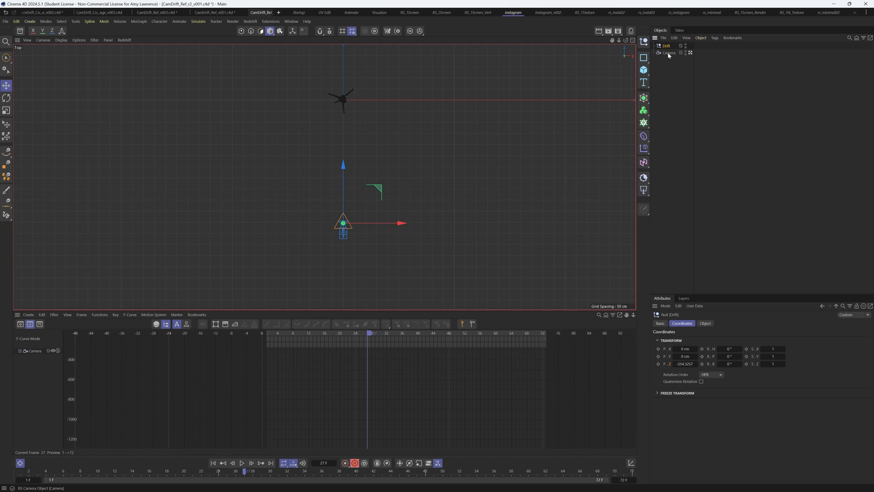
mouse_move(667, 53)
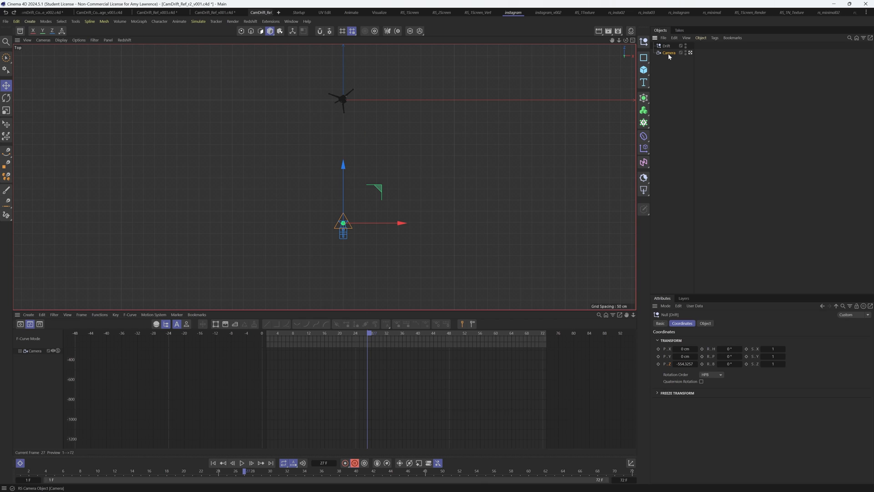
click(668, 53)
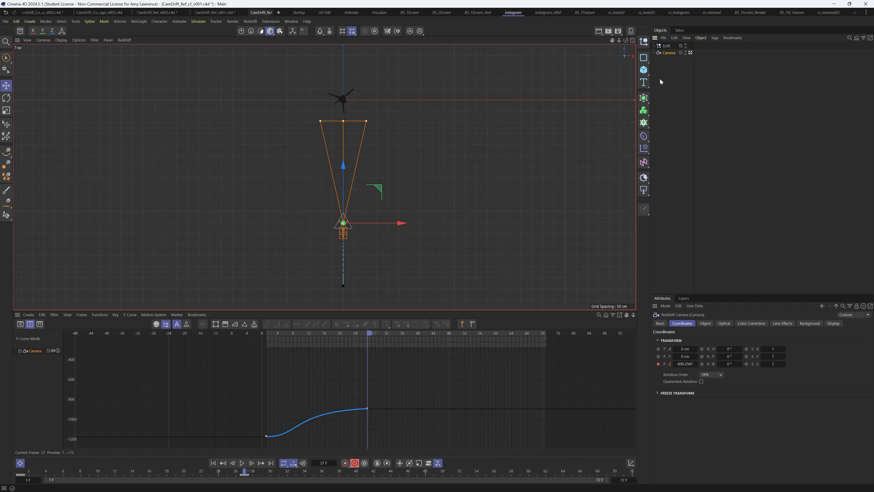
mouse_move(664, 68)
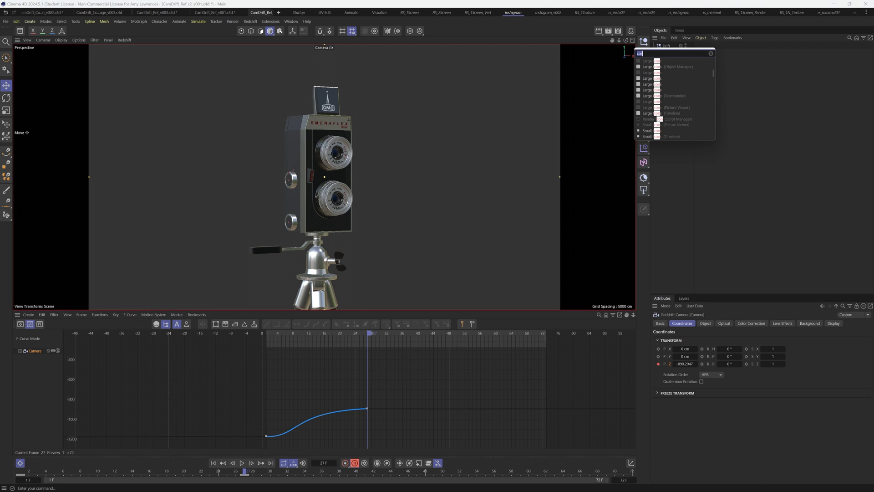
Step: Add a Constraint tag to the camera via Commander ('con') with Parent targeting Drift
text(con)
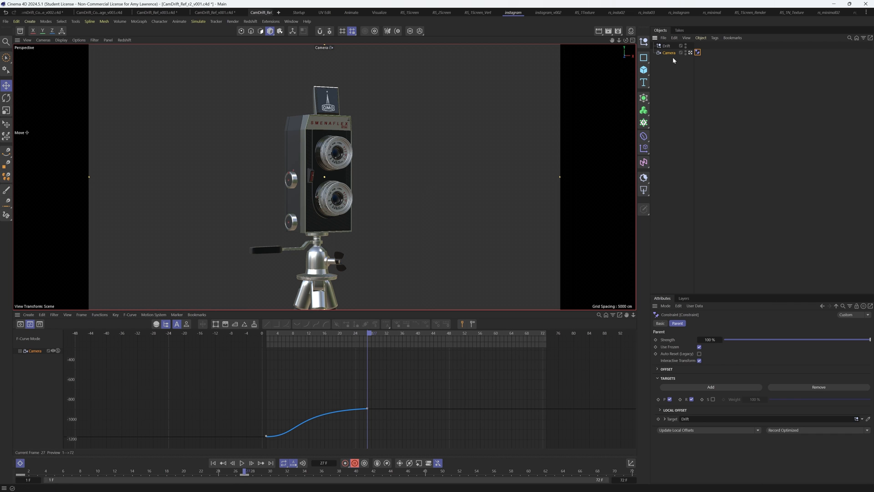
click(666, 46)
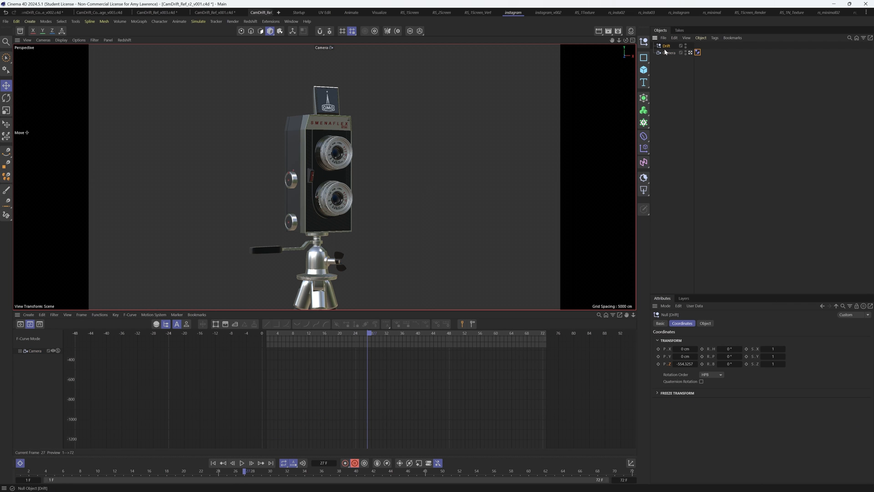
click(668, 53)
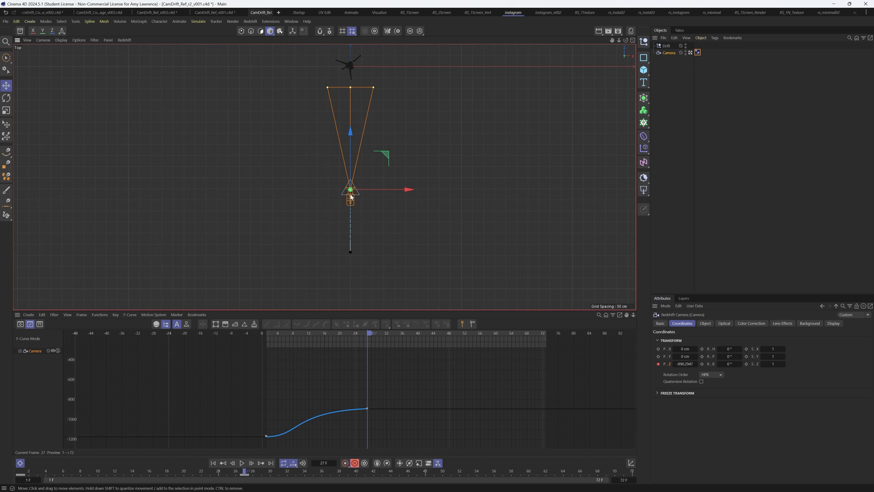
Step: Test that moving Drift carries the camera, then show the camera's Position Z curve framed to fit
click(666, 45)
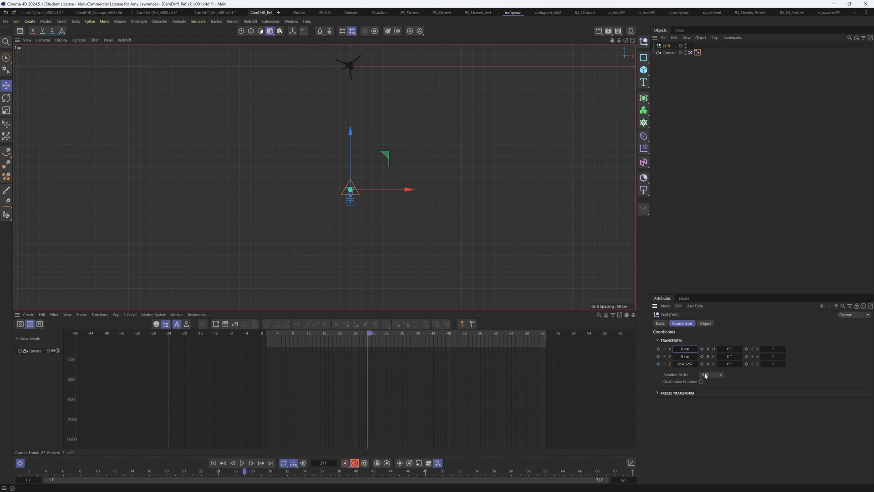
click(669, 52)
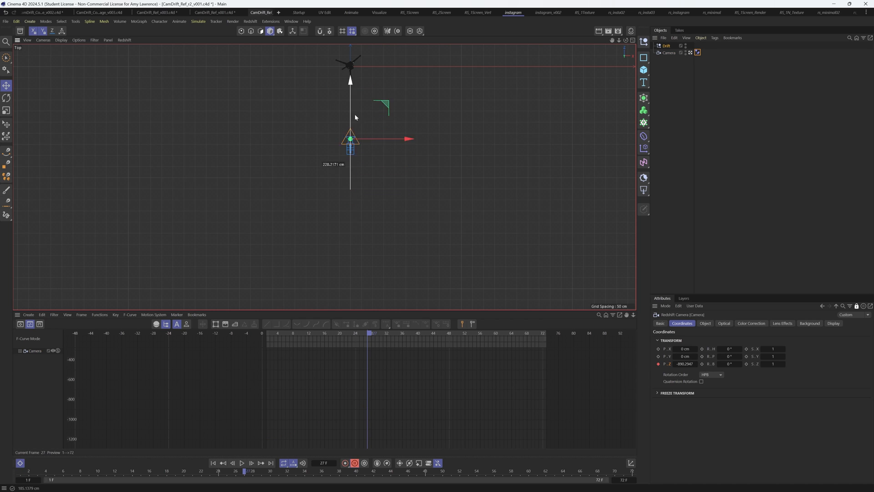
drag(350, 138, 349, 119)
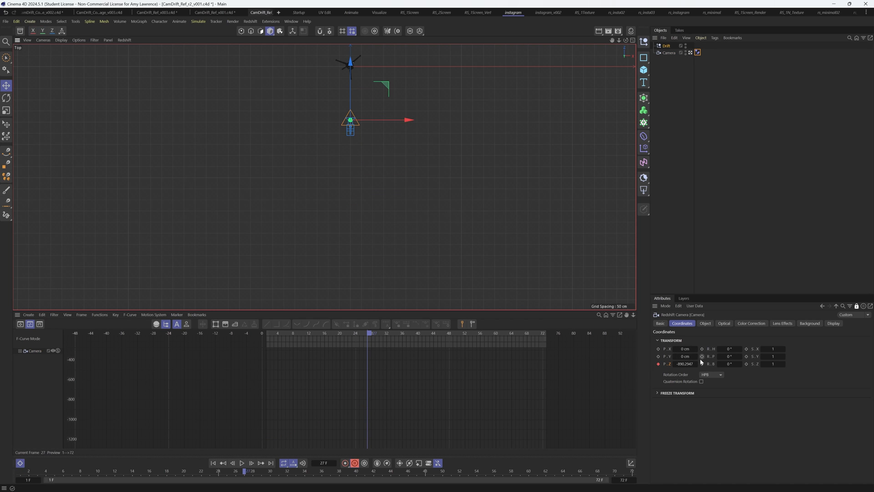
click(668, 53)
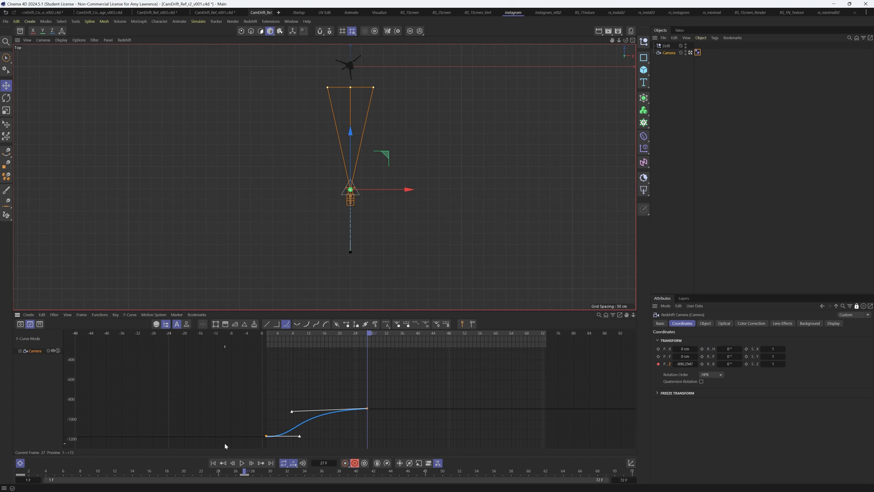
mouse_move(663, 67)
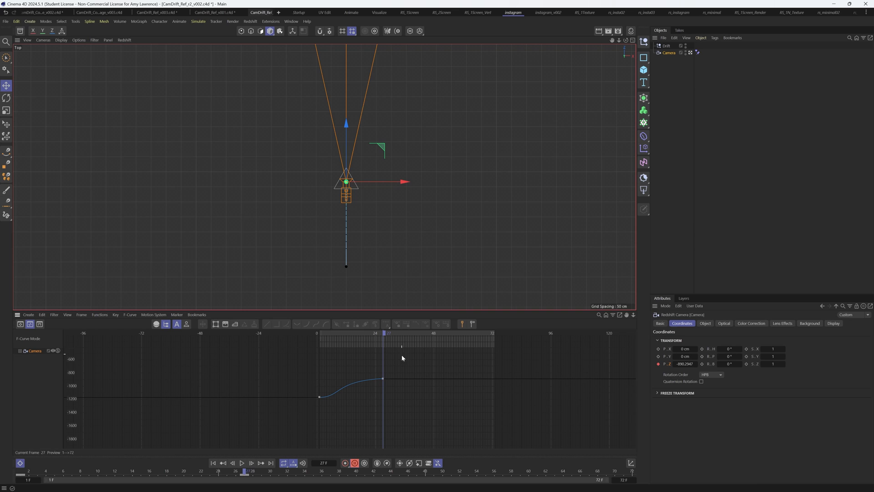
mouse_move(633, 79)
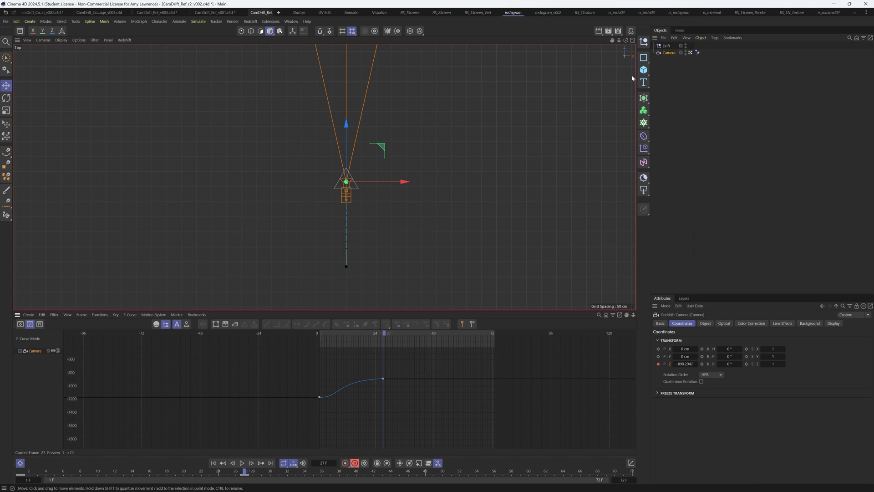
Step: At frame 72, push Drift forward to Z −275.1 cm and record a position key
click(666, 45)
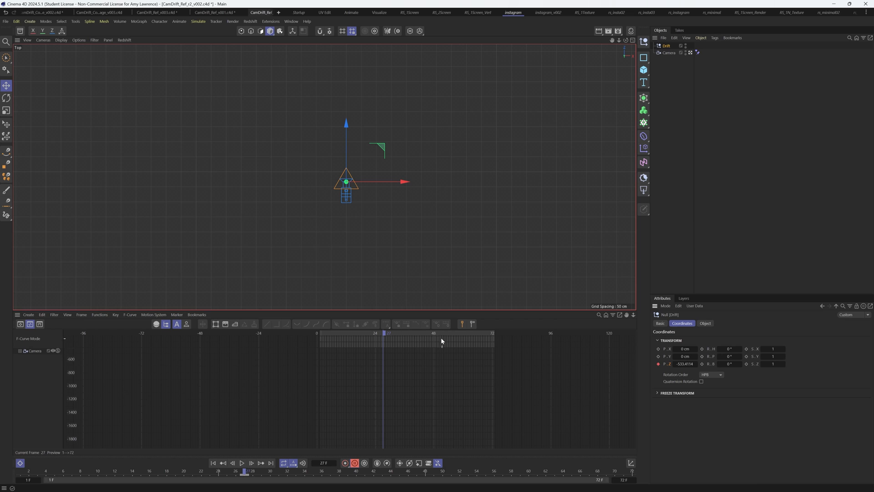
click(496, 333)
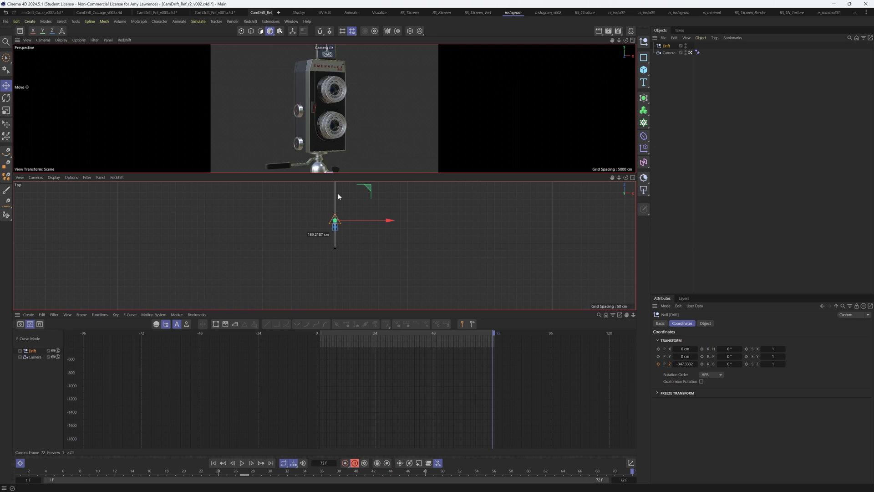
drag(336, 221, 335, 210)
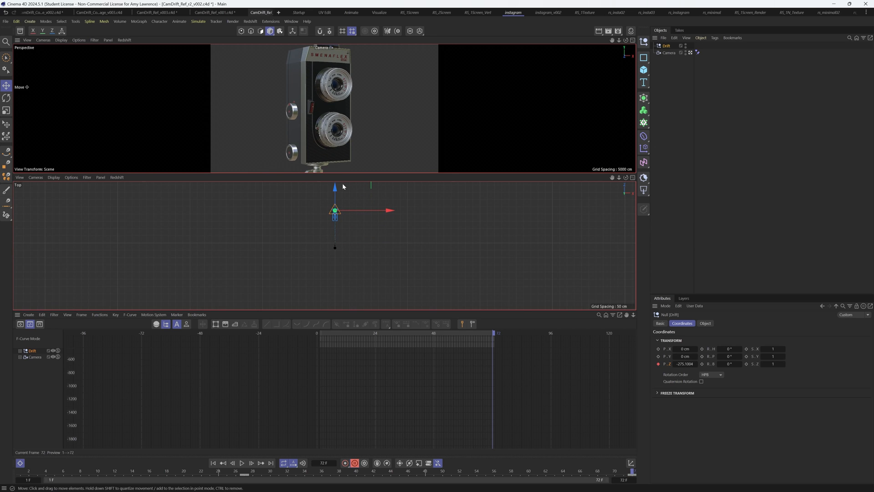
mouse_move(413, 159)
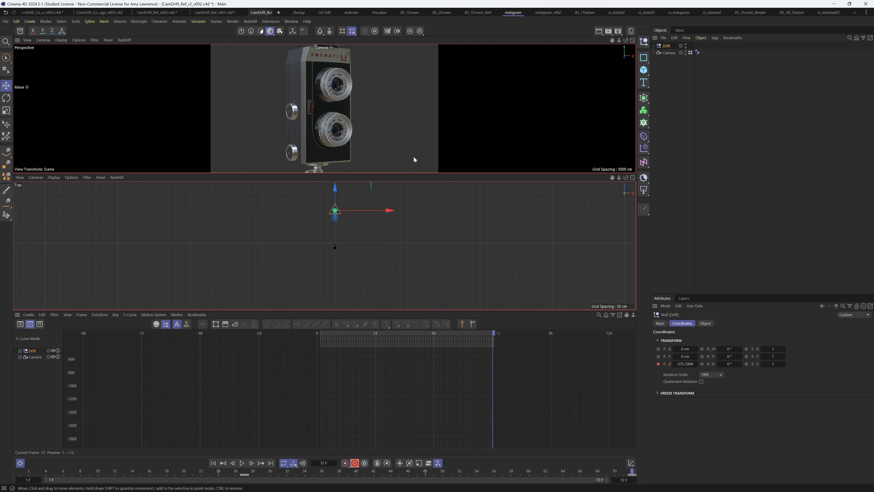
click(669, 53)
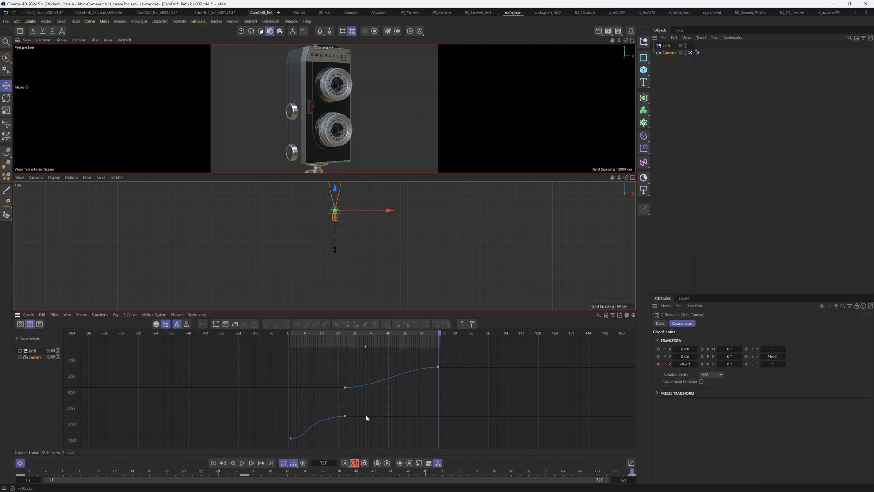
Step: Preview the move, then zero the tangents on both Drift keys for a linear drift from frame 27 to 72
click(345, 418)
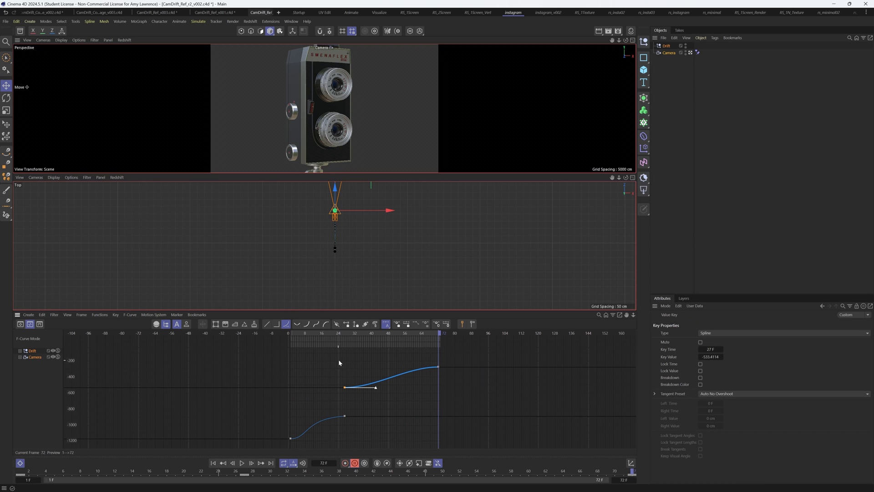
mouse_move(330, 350)
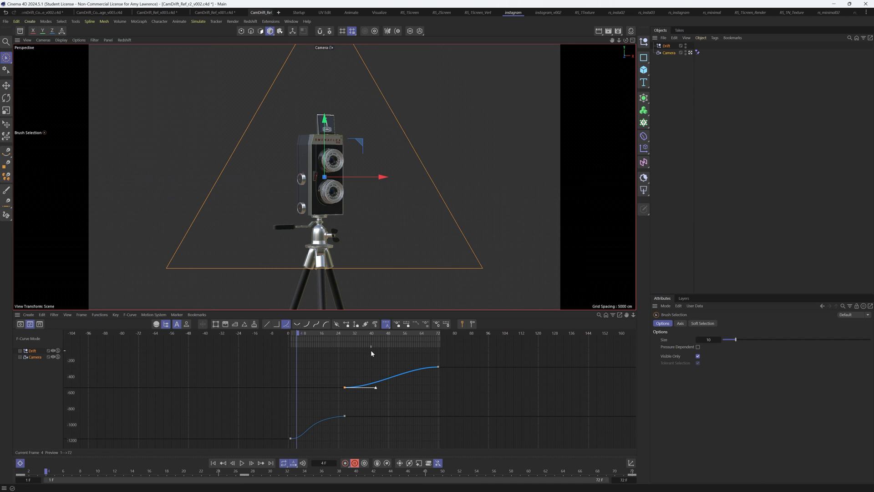
click(242, 463)
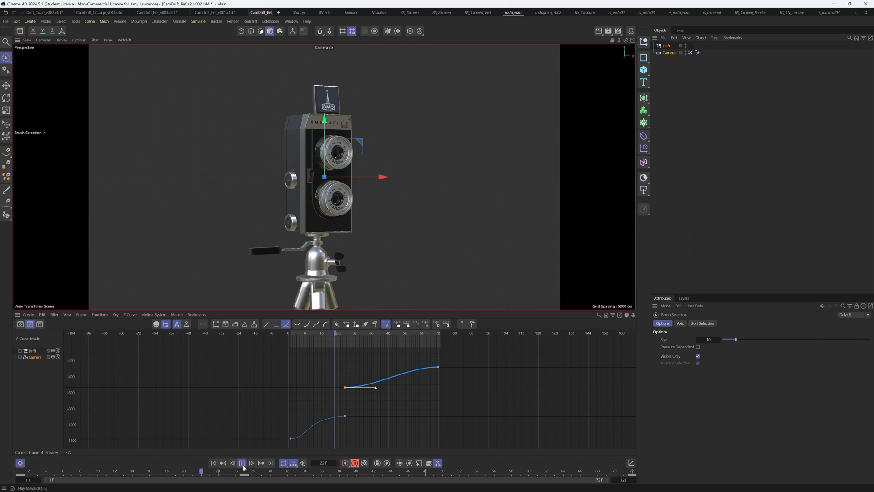
click(242, 462)
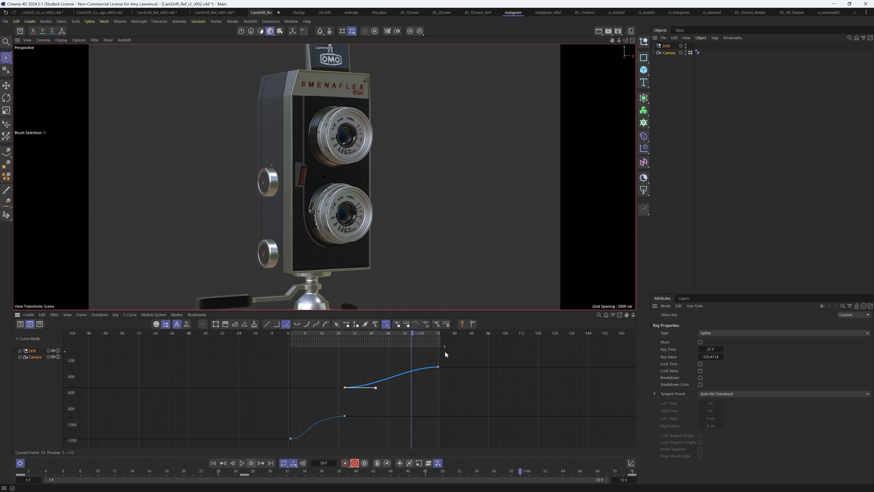
click(439, 366)
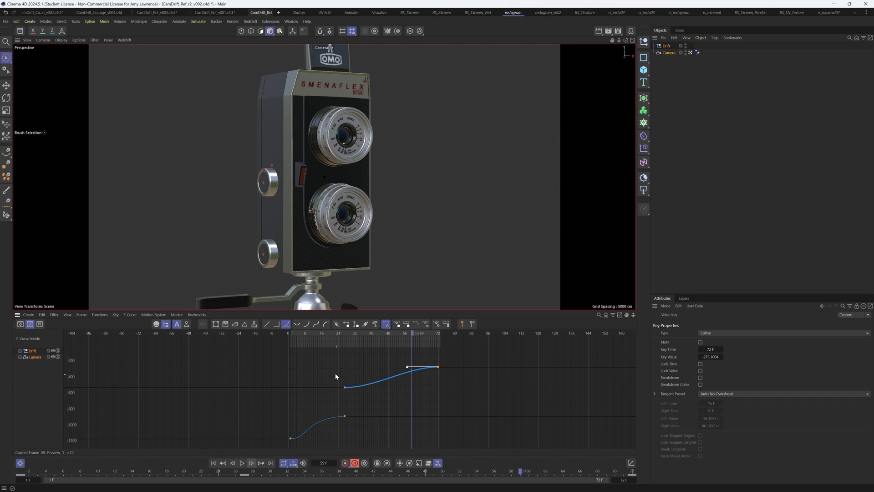
click(344, 387)
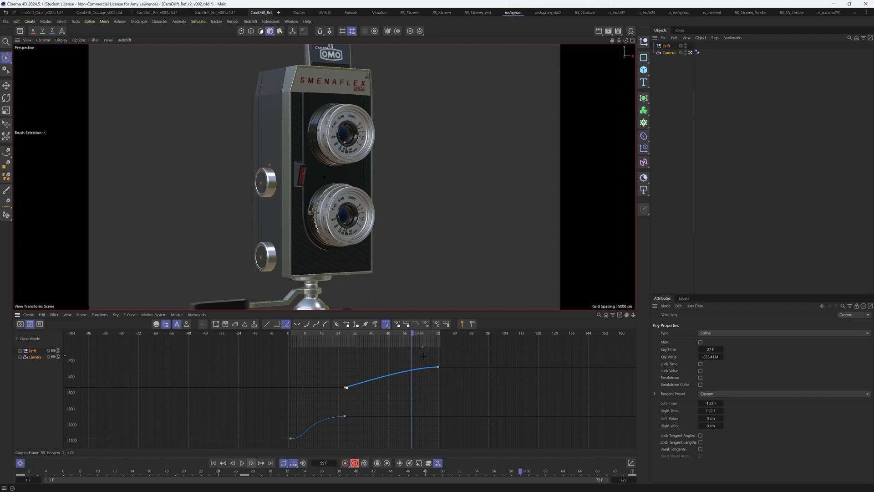
click(447, 324)
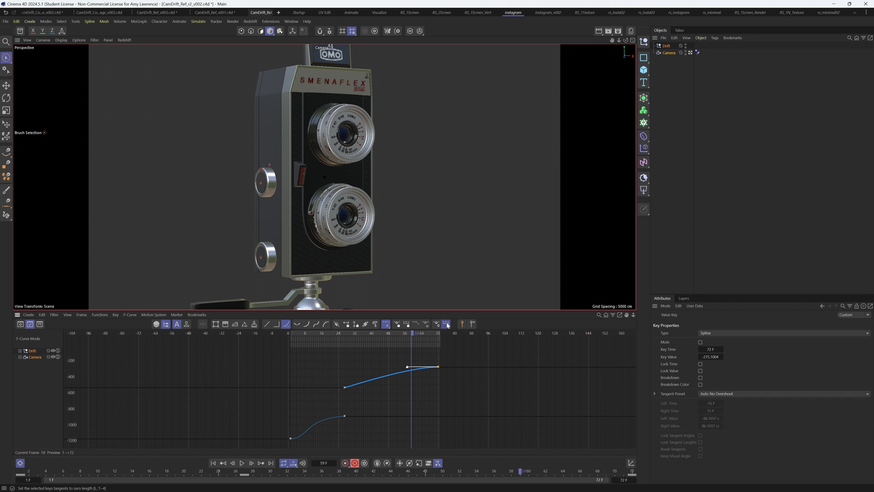
click(446, 324)
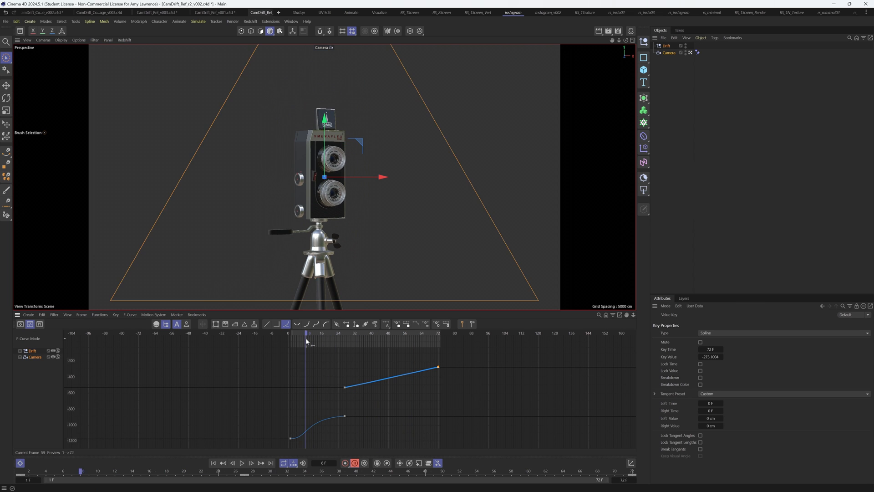
Step: Slope the camera's last key tangent forward and move Drift's first key to frame 14, viewing both curves
click(242, 462)
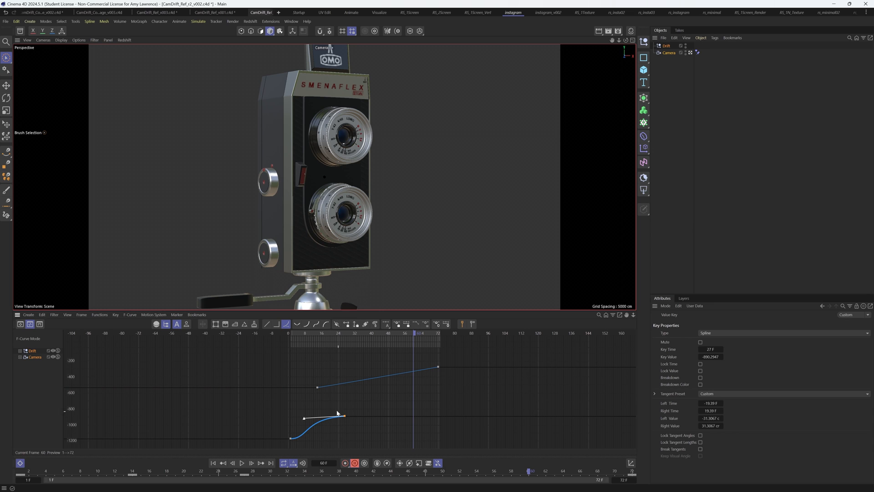
click(318, 386)
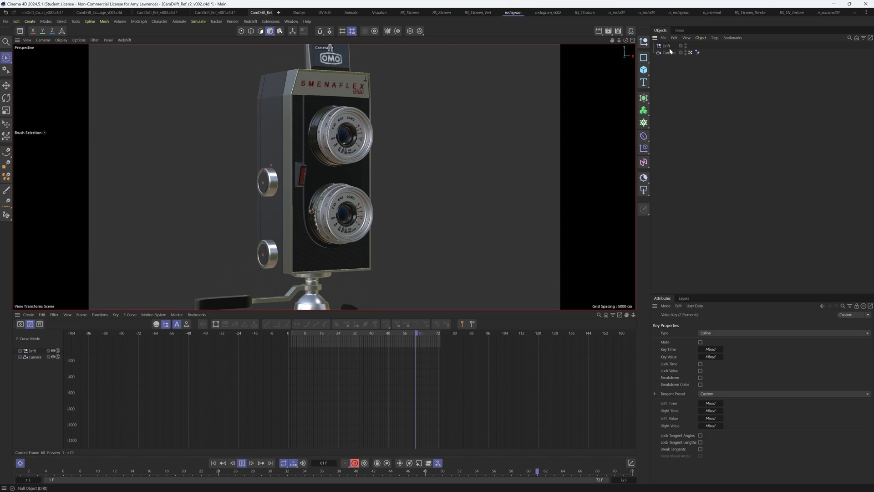
click(669, 53)
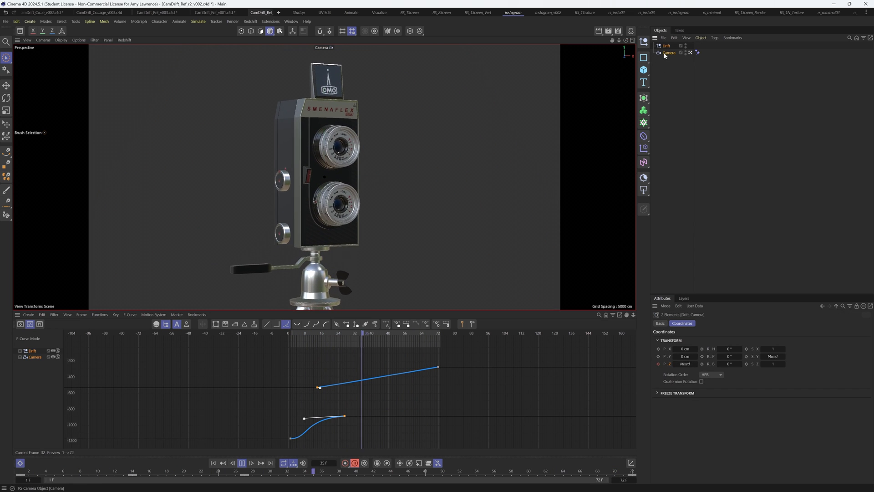
click(319, 386)
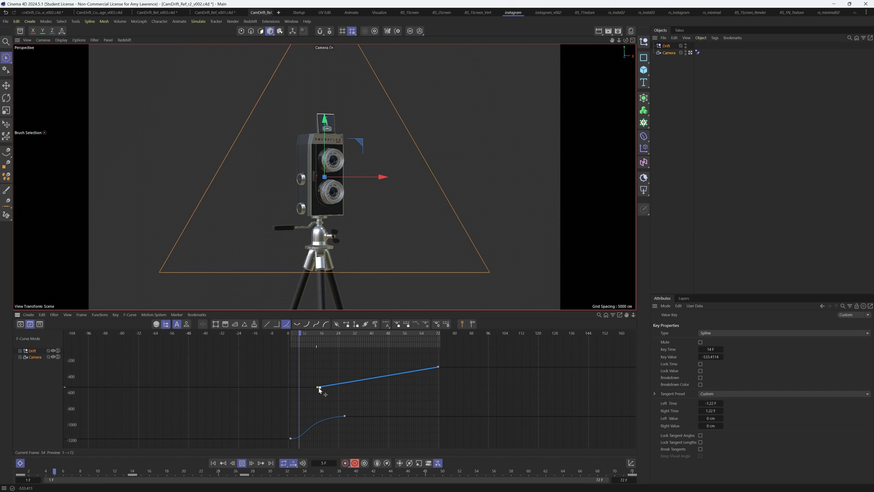